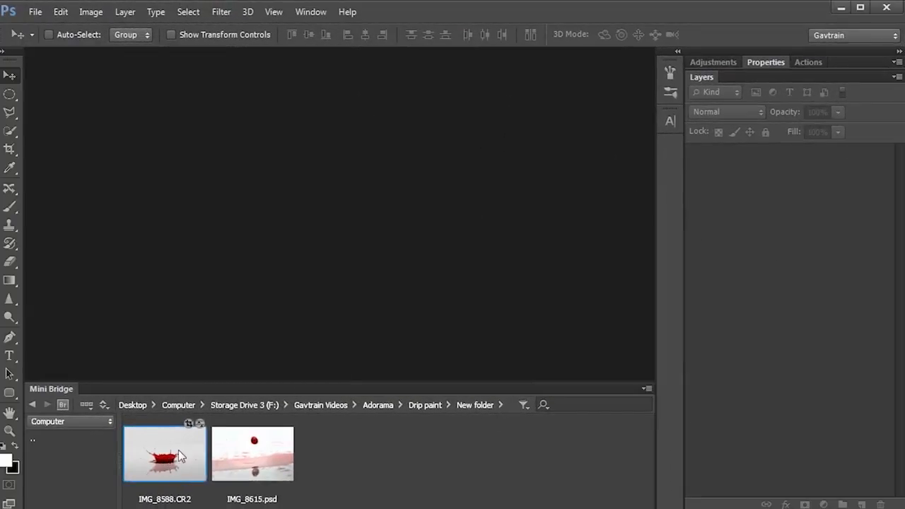
Step: Open the raw splash photo IMG_8588.CR2 from Mini Bridge in Camera Raw
{"action": "double_click", "coordinate": [164, 454]}
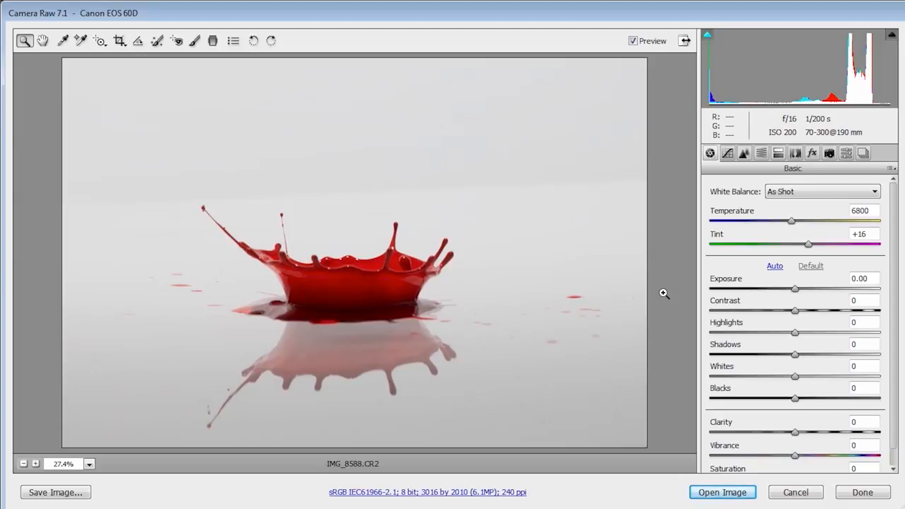
{"action": "mouse_move", "coordinate": [493, 113]}
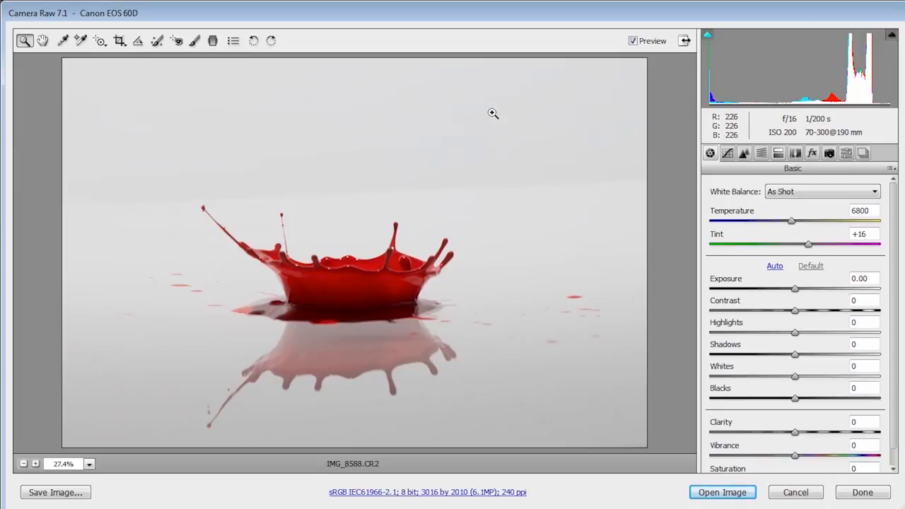
{"action": "mouse_move", "coordinate": [622, 194]}
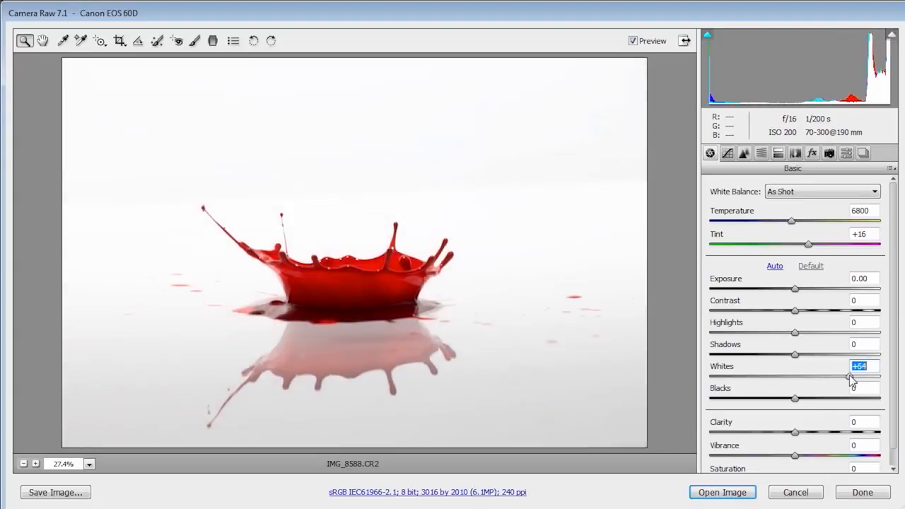
Step: Raise Whites to +71, Shadows +18, Clarity +28, then open the image in Photoshop
{"action": "left_click_drag", "start_coordinate": [852, 377], "coordinate": [855, 376]}
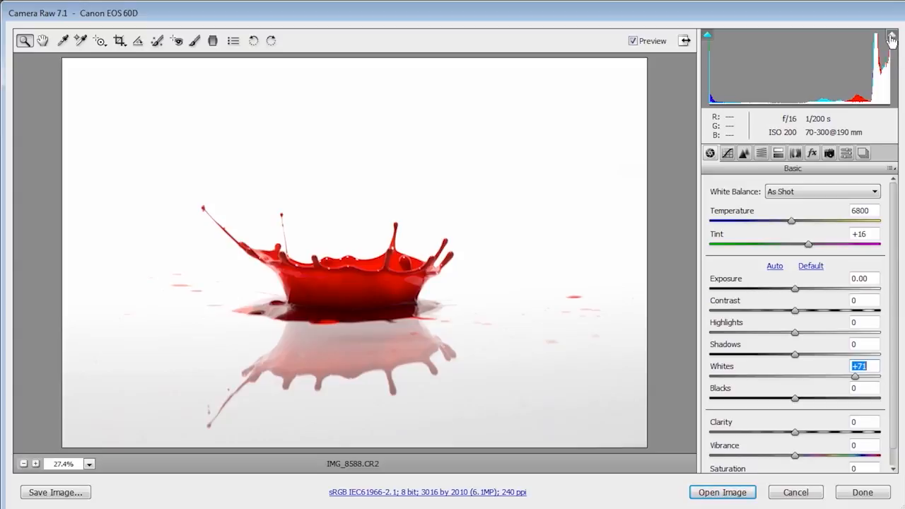
{"action": "left_click", "coordinate": [892, 35]}
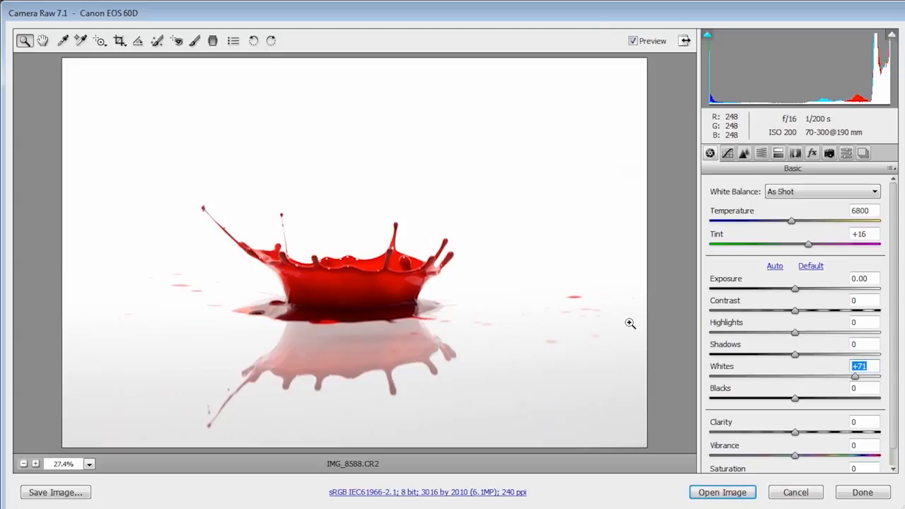
{"action": "mouse_move", "coordinate": [542, 439]}
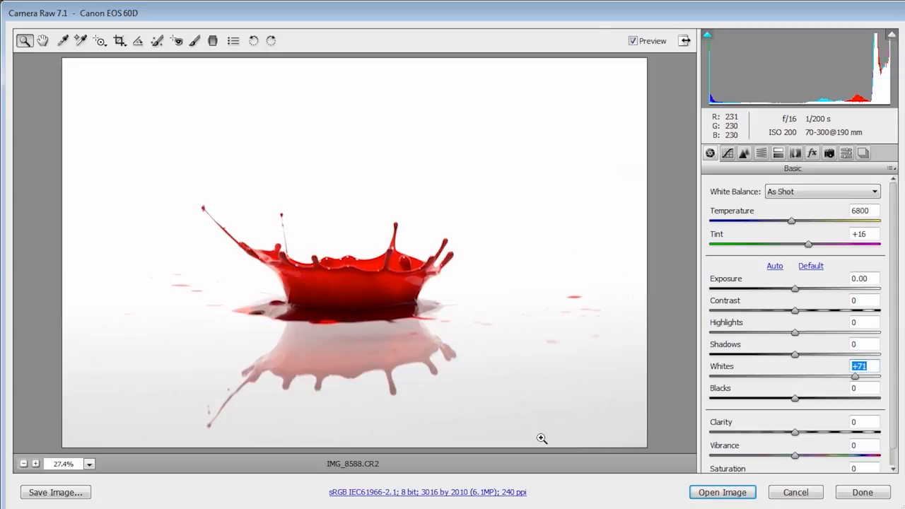
{"action": "mouse_move", "coordinate": [620, 375]}
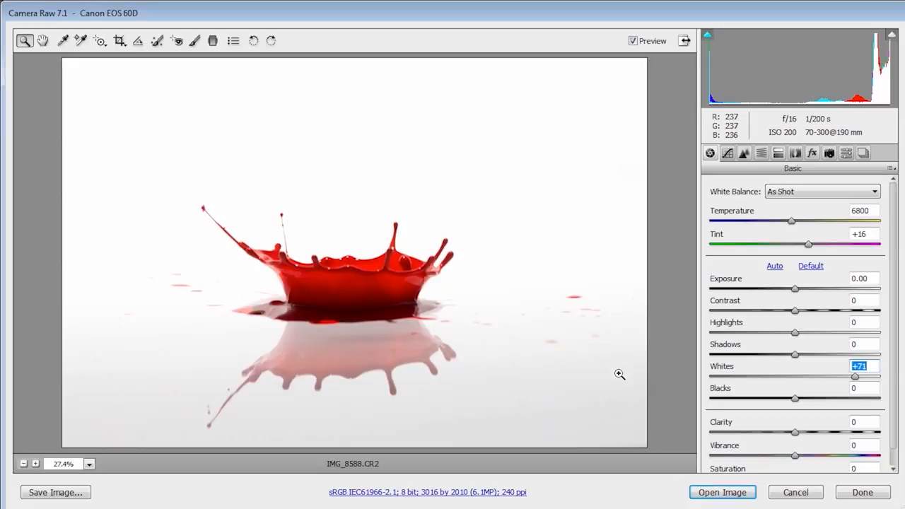
{"action": "mouse_move", "coordinate": [794, 437]}
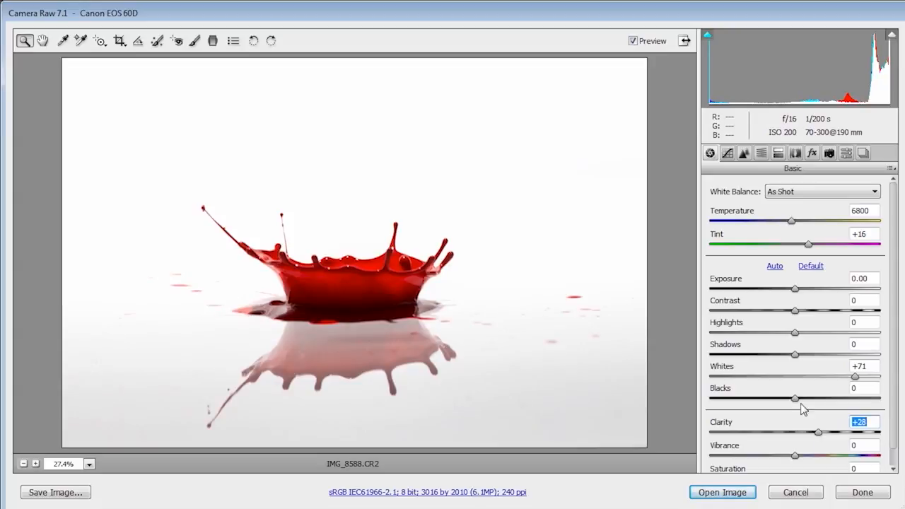
{"action": "mouse_move", "coordinate": [797, 364]}
{"action": "type", "text": "+18"}
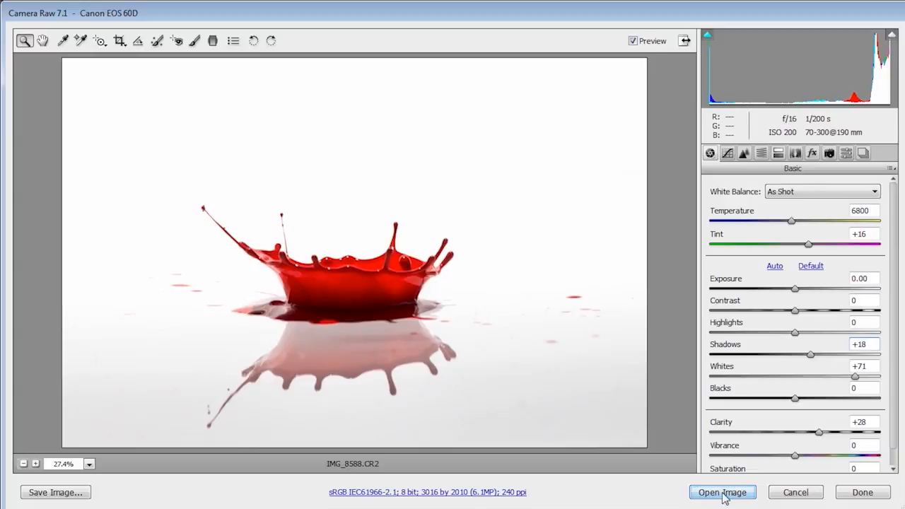
{"action": "left_click", "coordinate": [723, 492]}
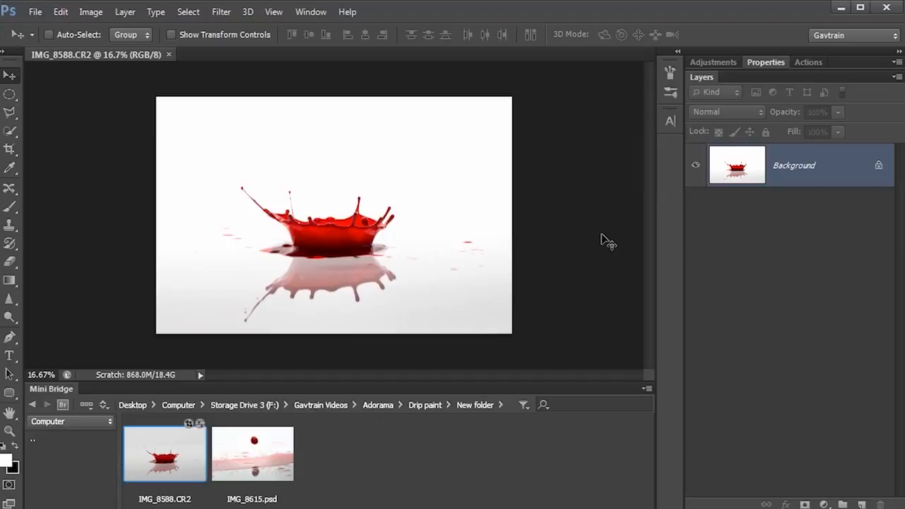
{"action": "mouse_move", "coordinate": [573, 256]}
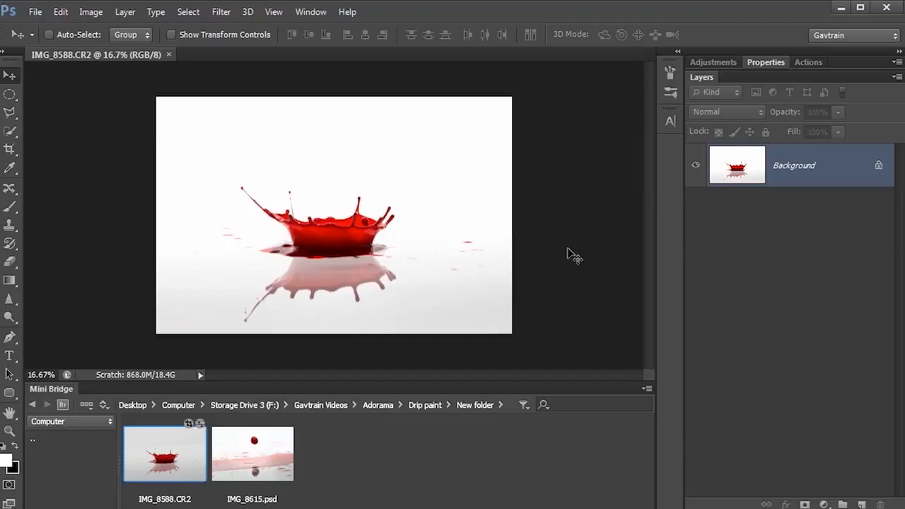
{"action": "mouse_move", "coordinate": [266, 451]}
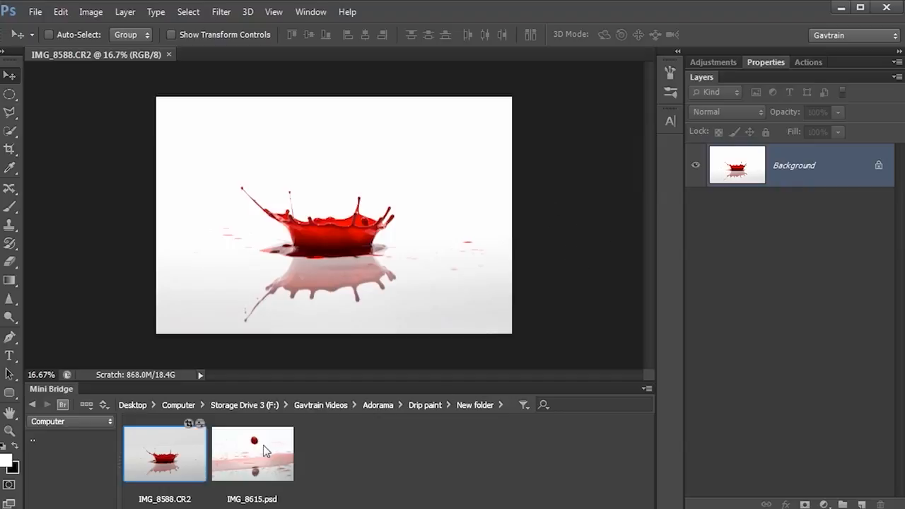
Step: Open the falling-drop photo IMG_8615.psd from Mini Bridge
{"action": "double_click", "coordinate": [252, 454]}
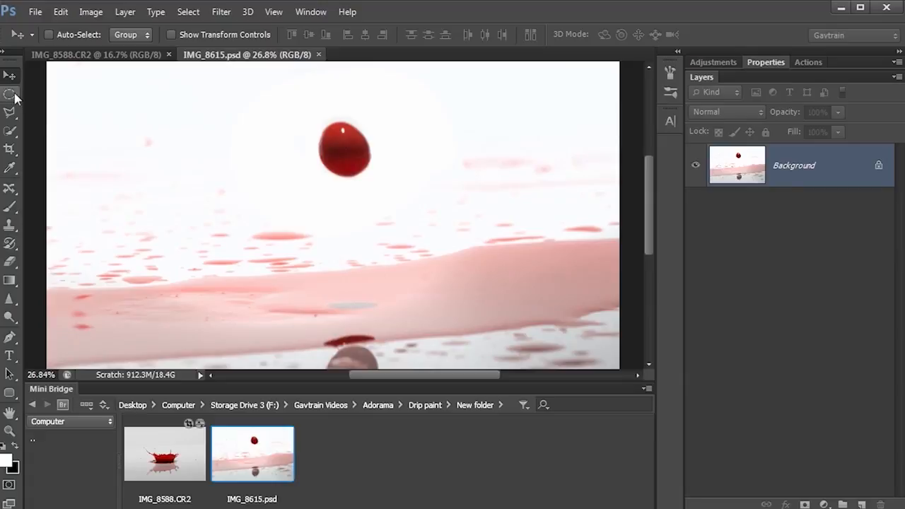
Step: Select the falling drop with an oval marquee, in new-selection mode, for pasting as Layer 1
{"action": "left_click_drag", "start_coordinate": [290, 113], "coordinate": [401, 196]}
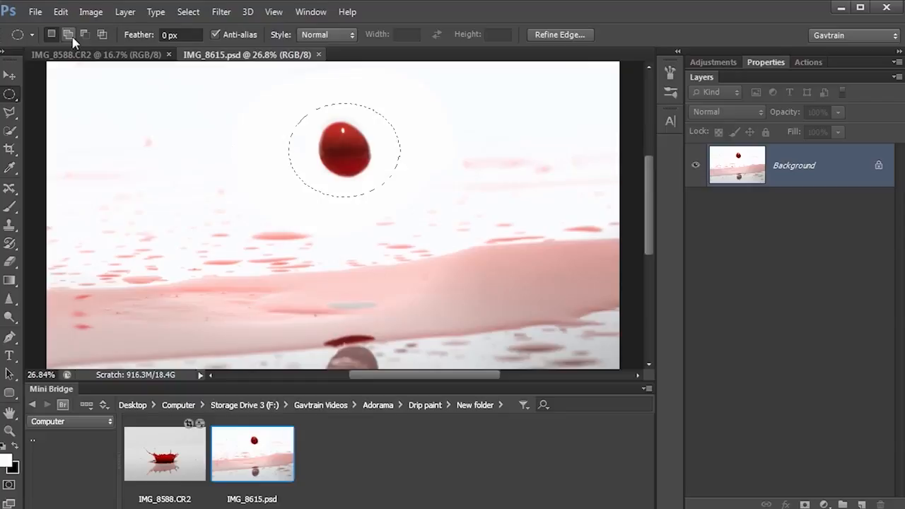
{"action": "left_click", "coordinate": [60, 12]}
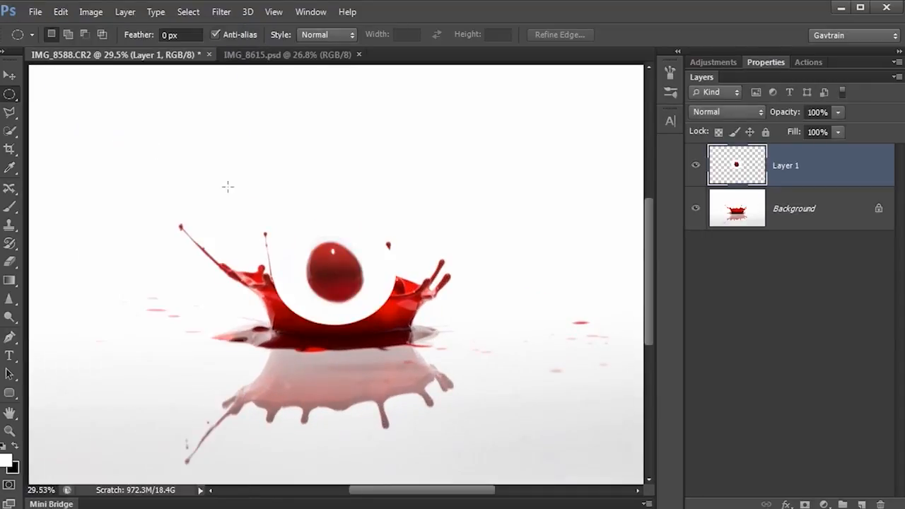
Step: Move the pasted drop on Layer 1 up above the red crown
{"action": "left_click", "coordinate": [10, 74]}
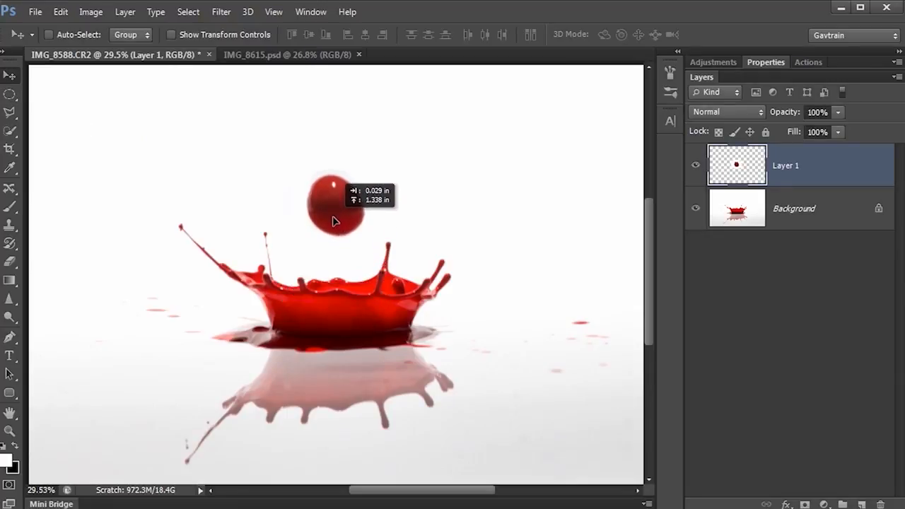
{"action": "left_click_drag", "start_coordinate": [336, 205], "coordinate": [558, 357]}
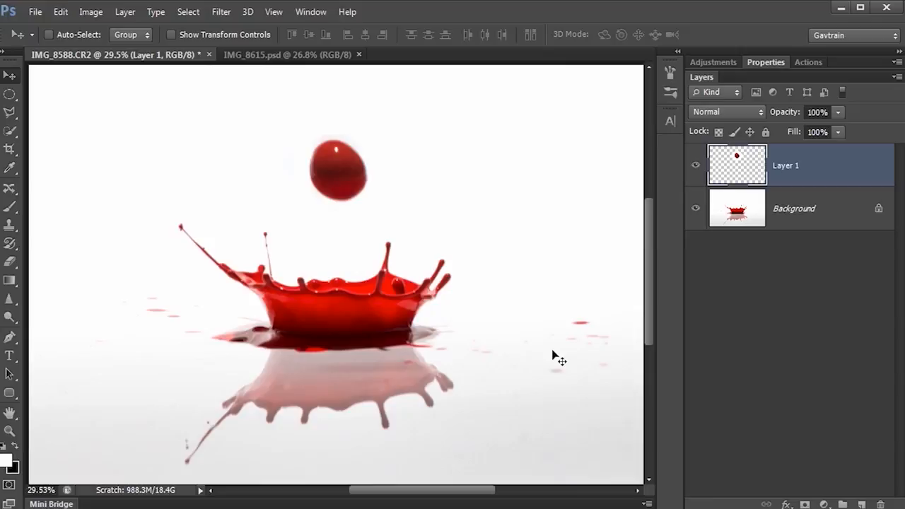
{"action": "mouse_move", "coordinate": [82, 49]}
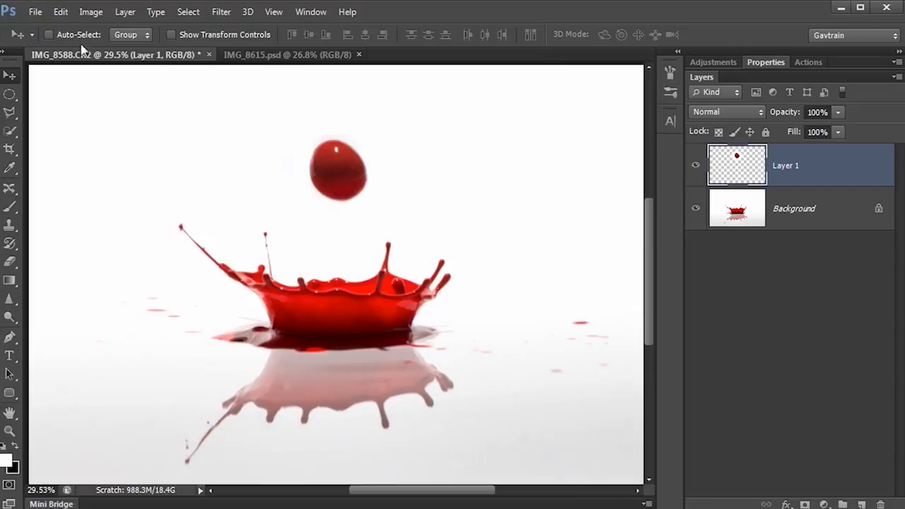
Step: Free-transform the drop from the Edit menu, scaling it down above the crown
{"action": "left_click", "coordinate": [61, 11]}
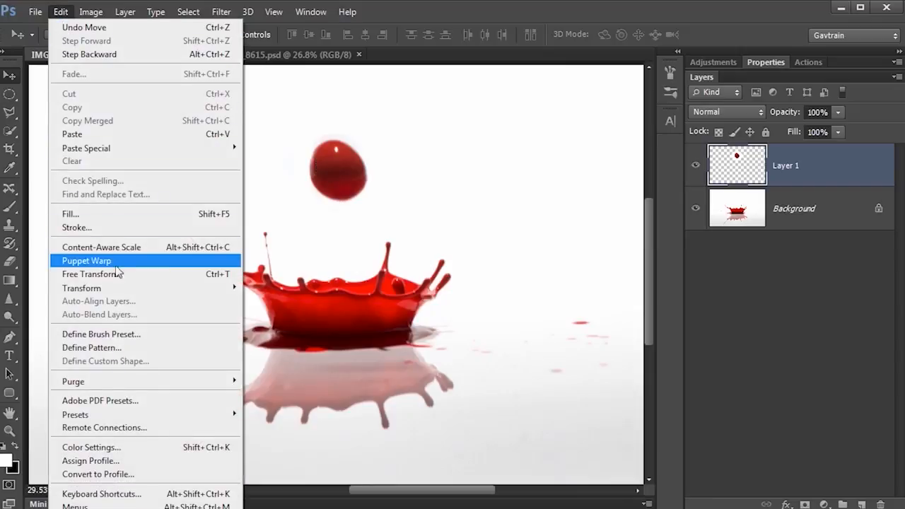
{"action": "left_click", "coordinate": [93, 274]}
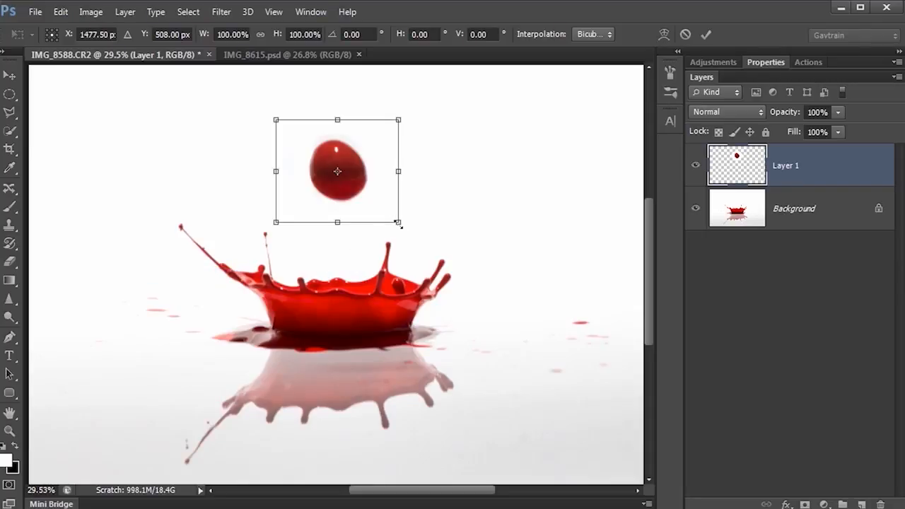
{"action": "left_click_drag", "start_coordinate": [398, 221], "coordinate": [368, 200]}
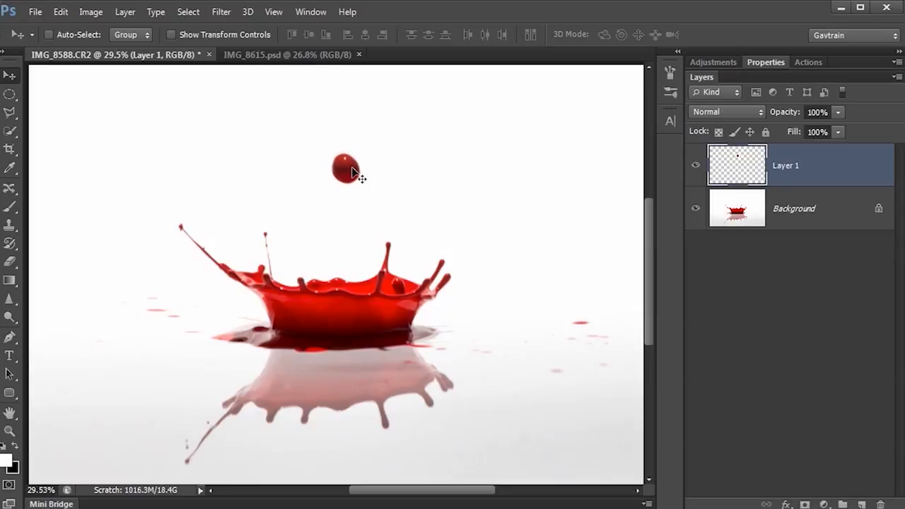
{"action": "mouse_move", "coordinate": [705, 354]}
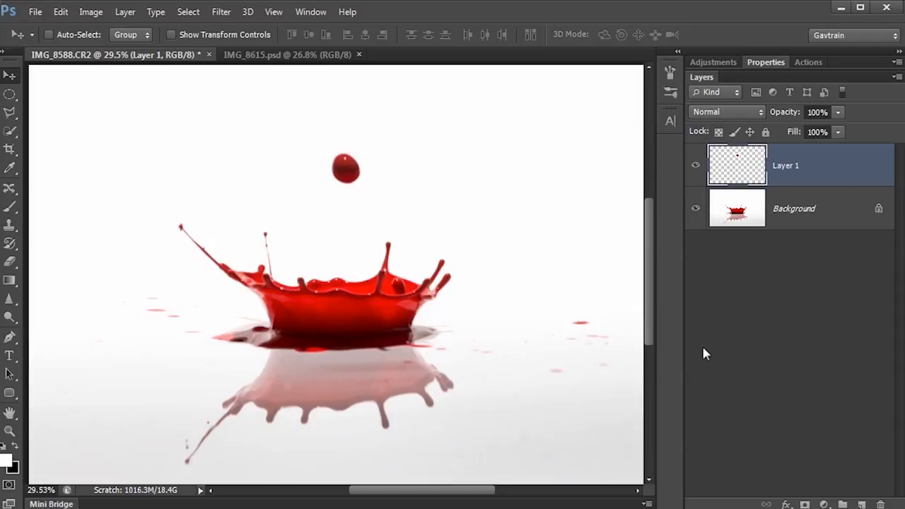
{"action": "mouse_move", "coordinate": [731, 348]}
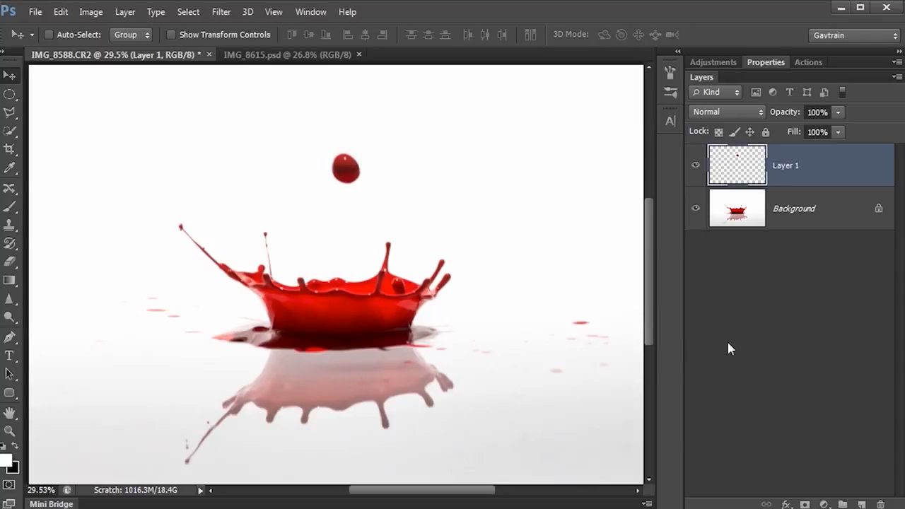
{"action": "mouse_move", "coordinate": [724, 358]}
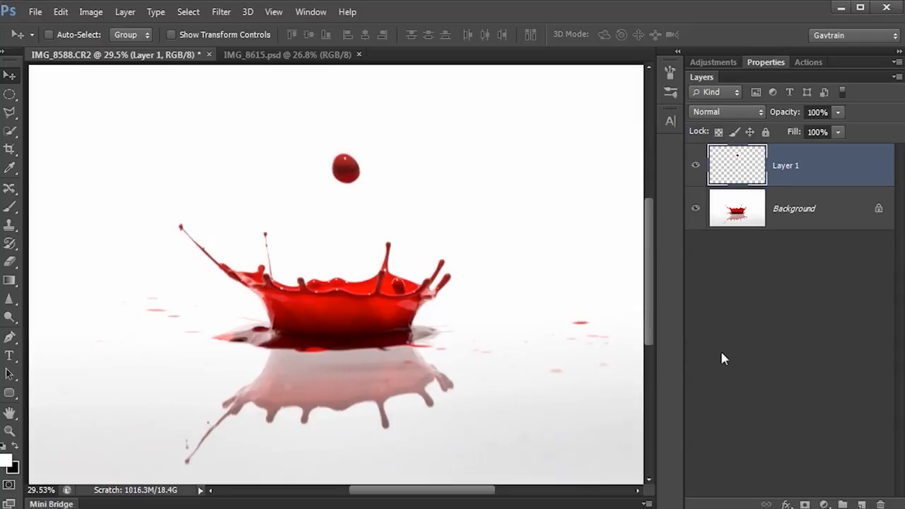
{"action": "mouse_move", "coordinate": [730, 358]}
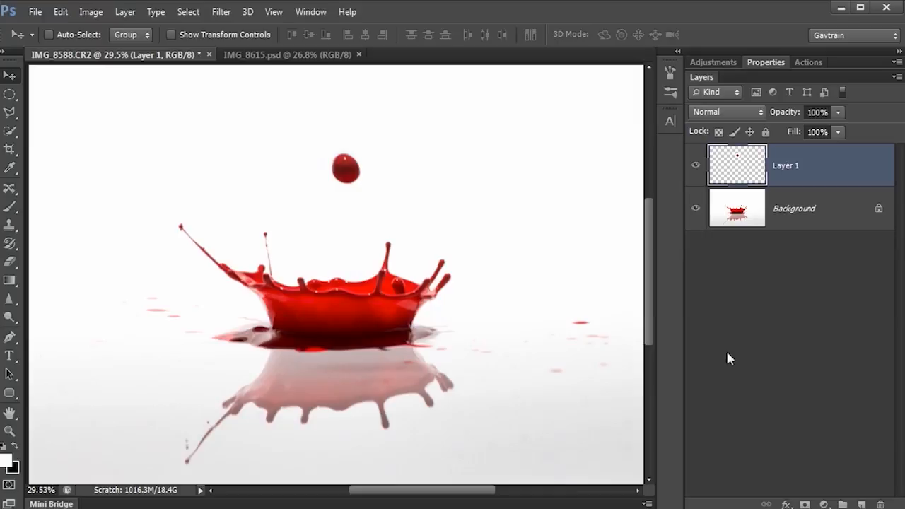
{"action": "mouse_move", "coordinate": [802, 359]}
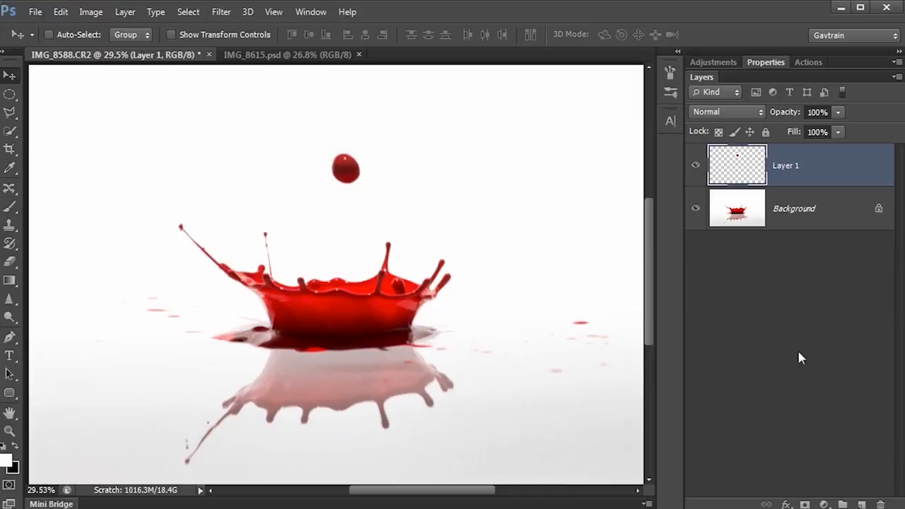
{"action": "mouse_move", "coordinate": [835, 495]}
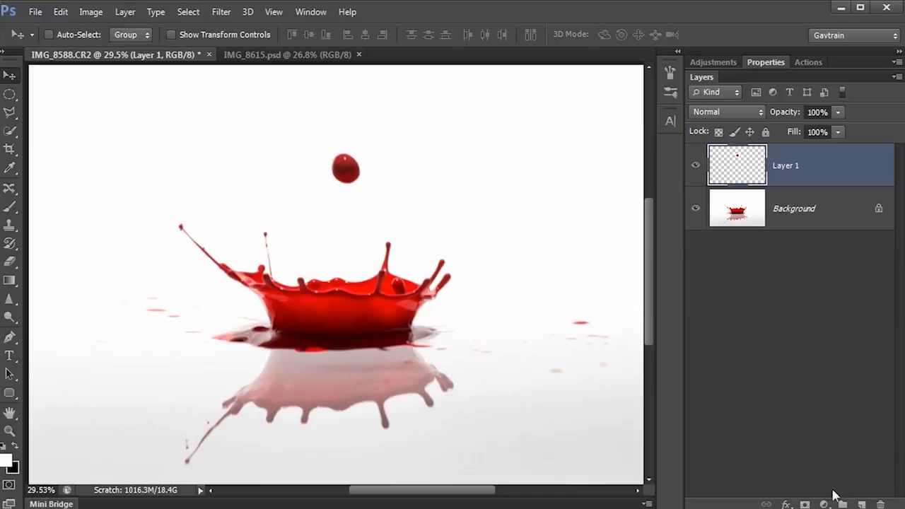
{"action": "mouse_move", "coordinate": [824, 503]}
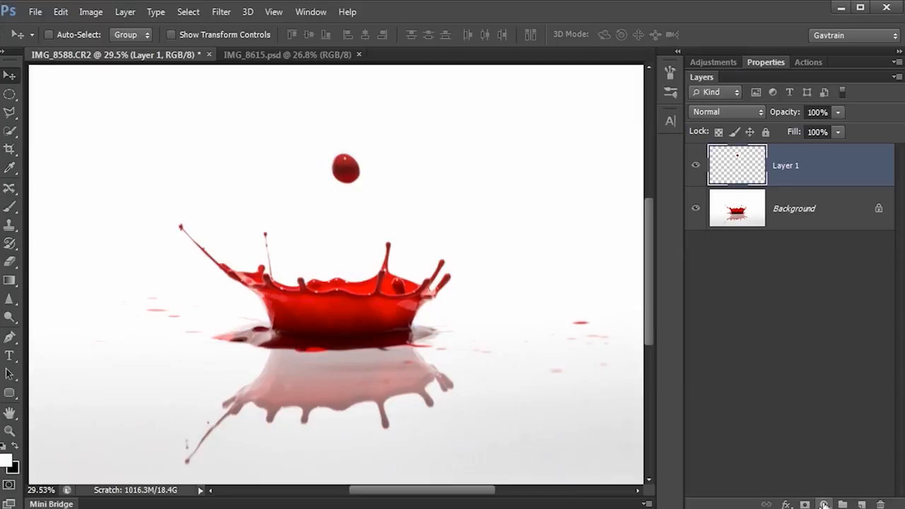
Step: Add a Hue/Saturation adjustment layer and set Hue to -50 for magenta-purple
{"action": "left_click", "coordinate": [823, 503]}
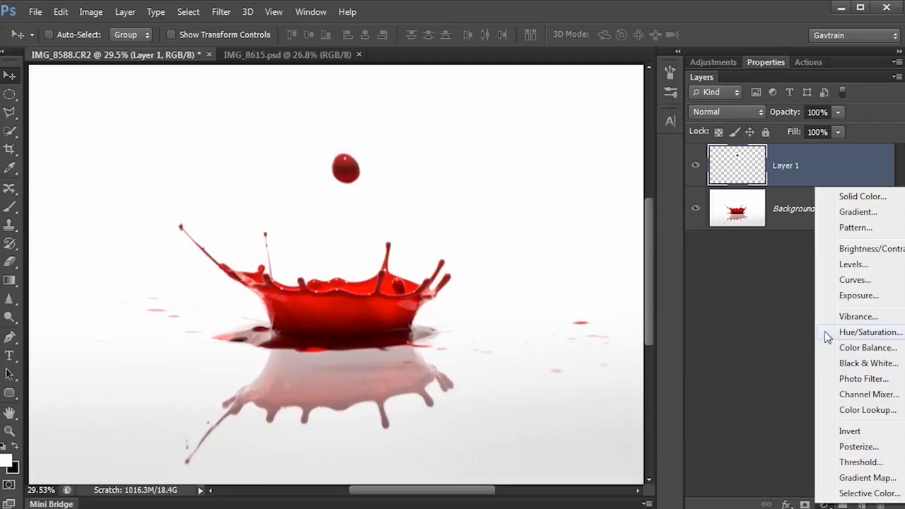
{"action": "left_click", "coordinate": [870, 332]}
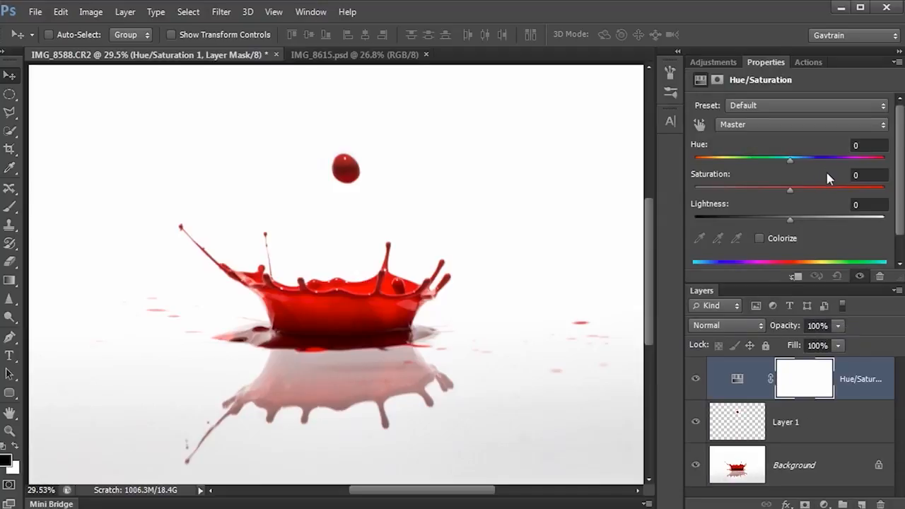
{"action": "mouse_move", "coordinate": [804, 214]}
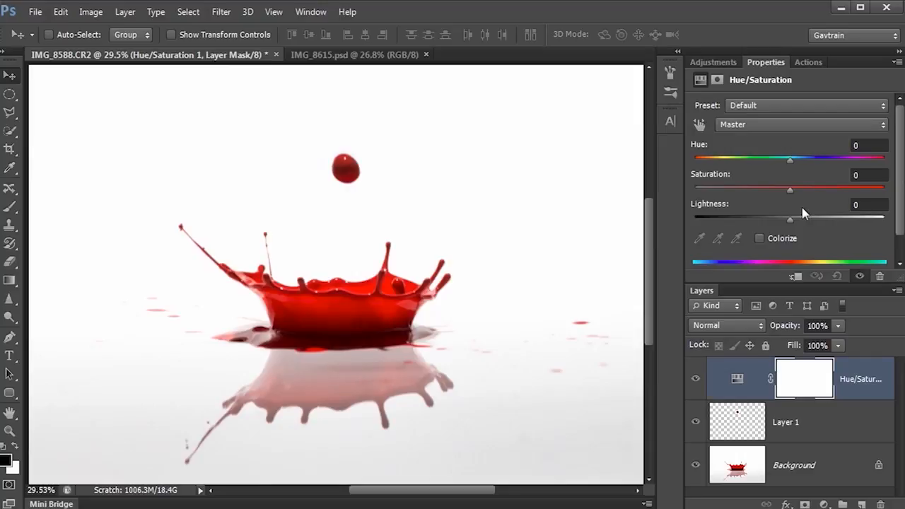
{"action": "left_click_drag", "start_coordinate": [790, 159], "coordinate": [778, 159]}
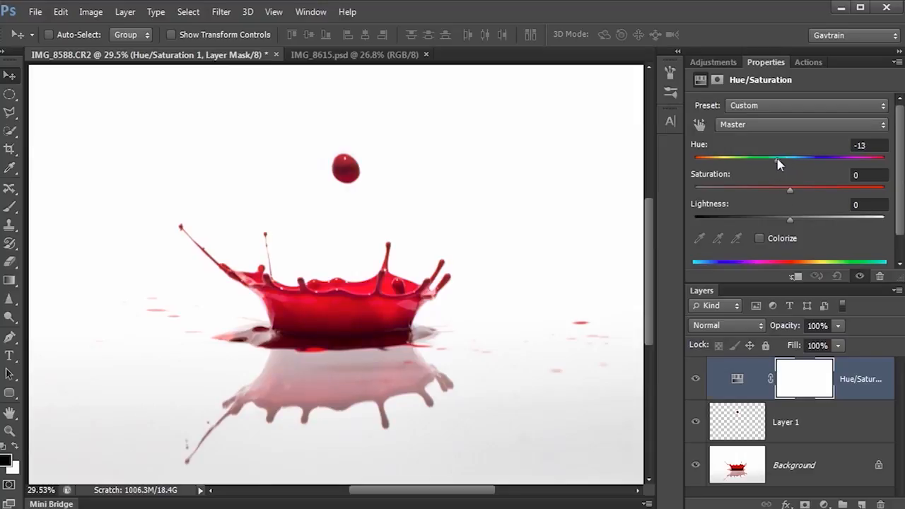
{"action": "left_click_drag", "start_coordinate": [778, 157], "coordinate": [756, 157]}
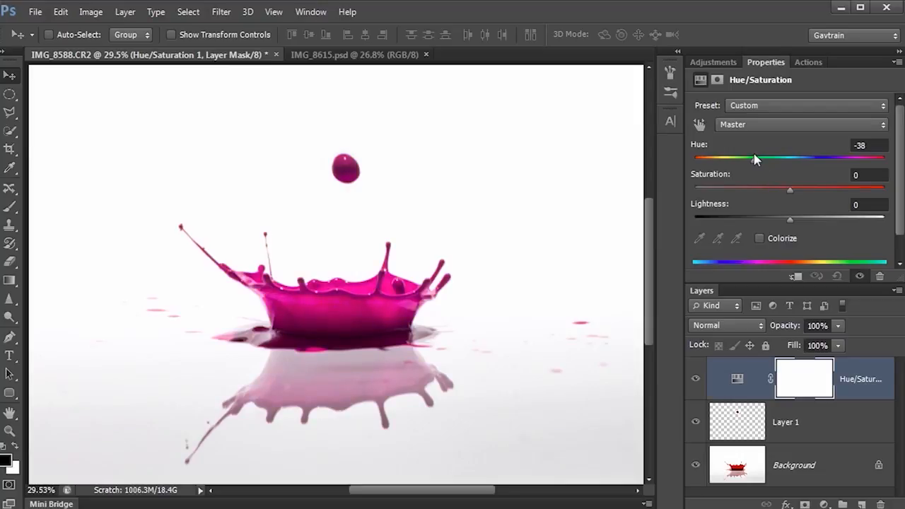
{"action": "left_click_drag", "start_coordinate": [755, 158], "coordinate": [730, 158]}
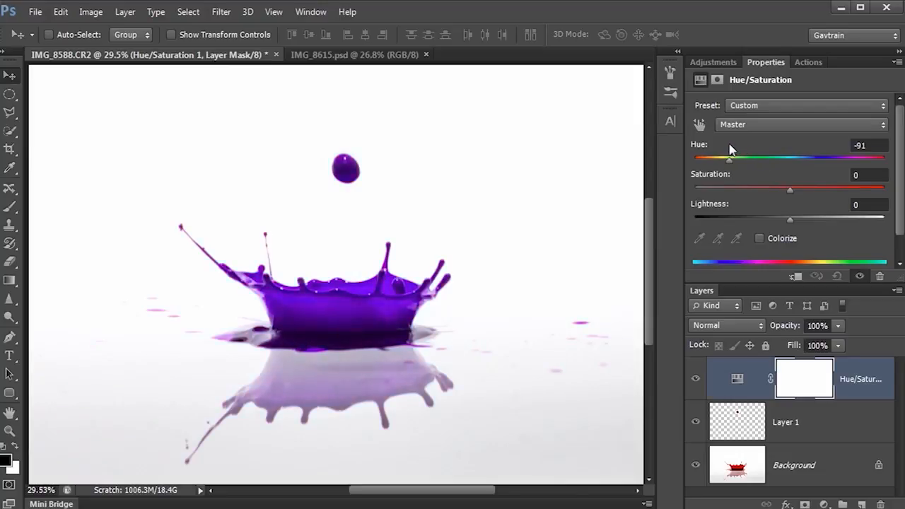
{"action": "left_click_drag", "start_coordinate": [730, 159], "coordinate": [695, 158]}
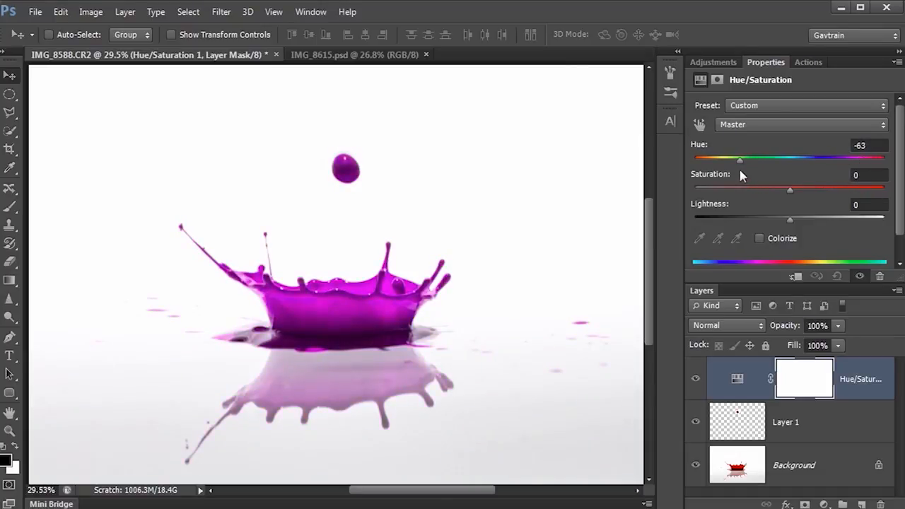
{"action": "left_click_drag", "start_coordinate": [740, 160], "coordinate": [745, 160]}
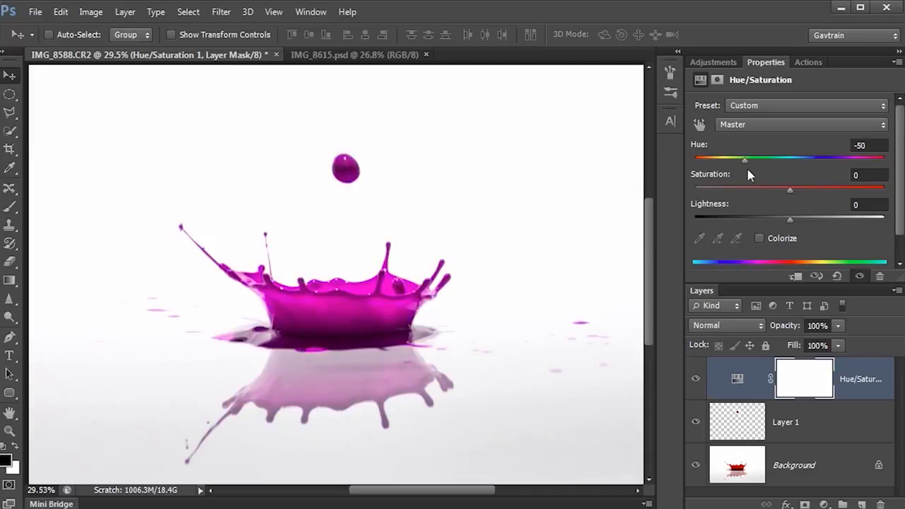
{"action": "mouse_move", "coordinate": [876, 417]}
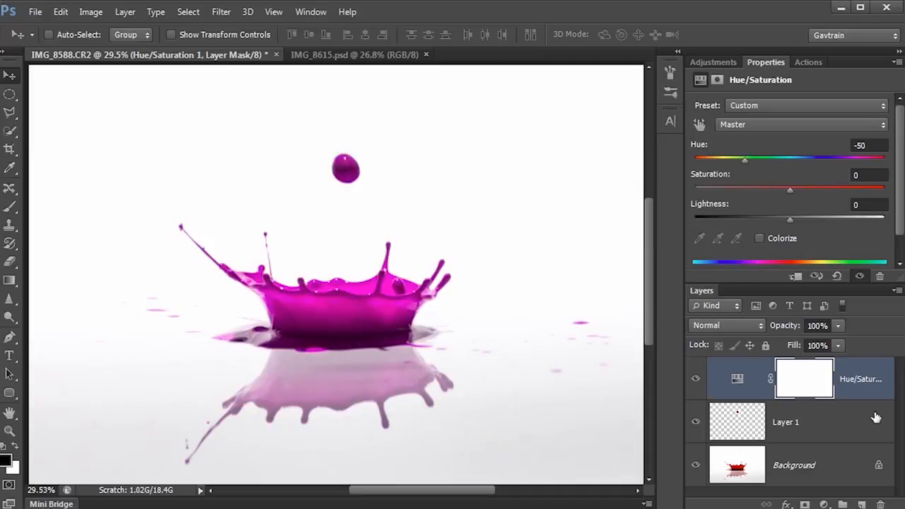
{"action": "mouse_move", "coordinate": [812, 129]}
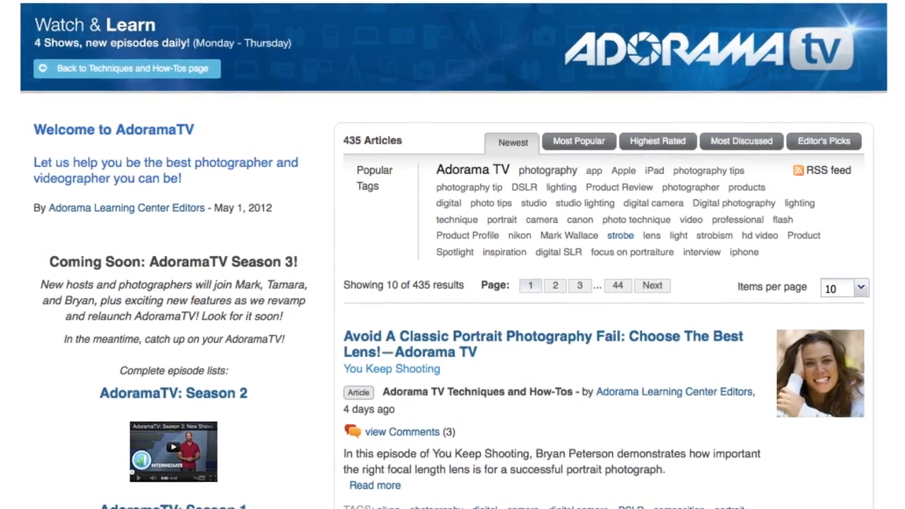
Step: Scroll down the Adorama TV article list to older pieces like the Canon Rebel tour
{"action": "scroll", "scroll_direction": "down", "scroll_amount": 3}
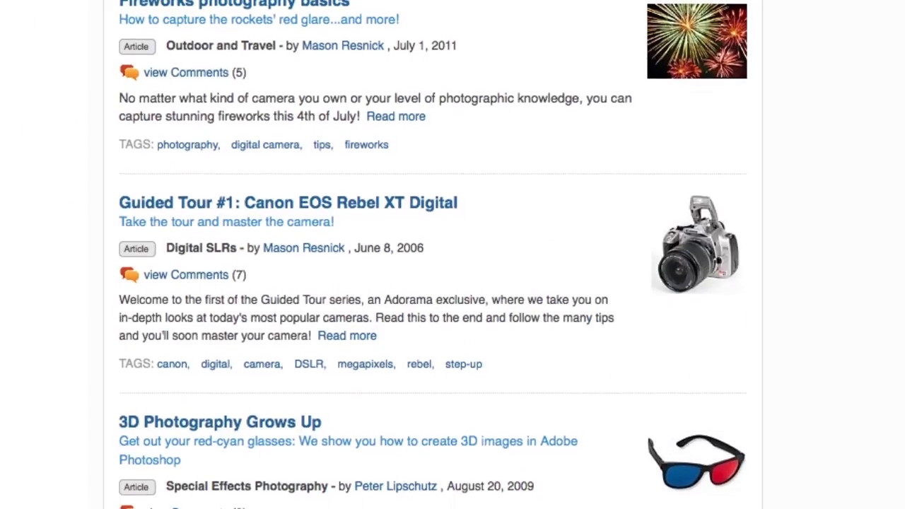